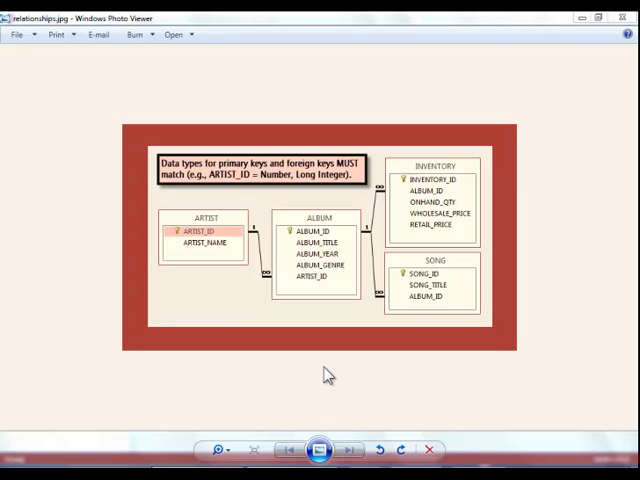
mouse_move(570, 172)
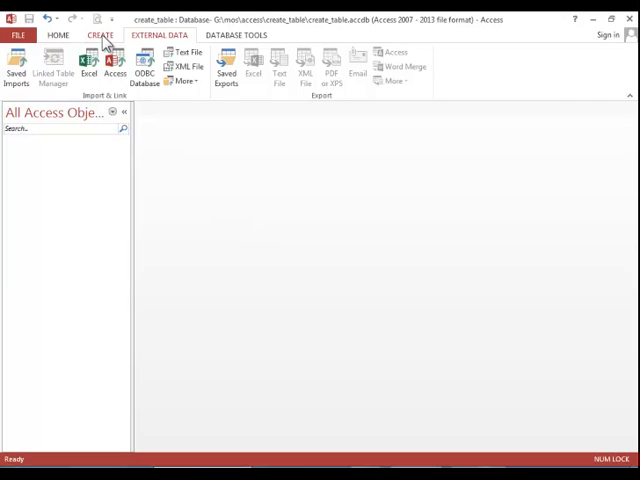
Design a new table with fields ARTIST_ID (Number) and ARTIST_NAME (Short Text).
left_click(100, 35)
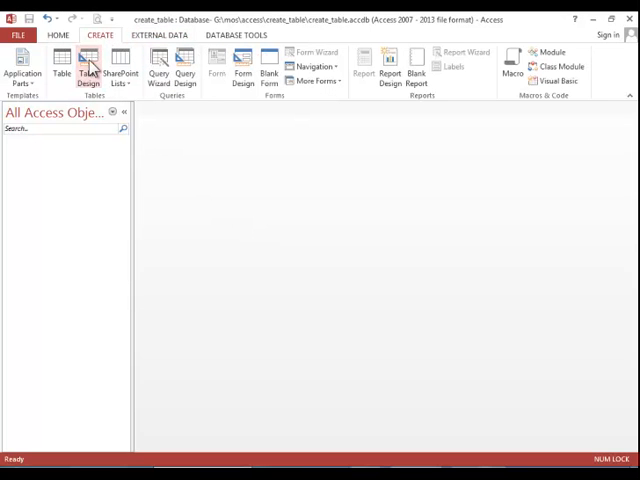
left_click(88, 65)
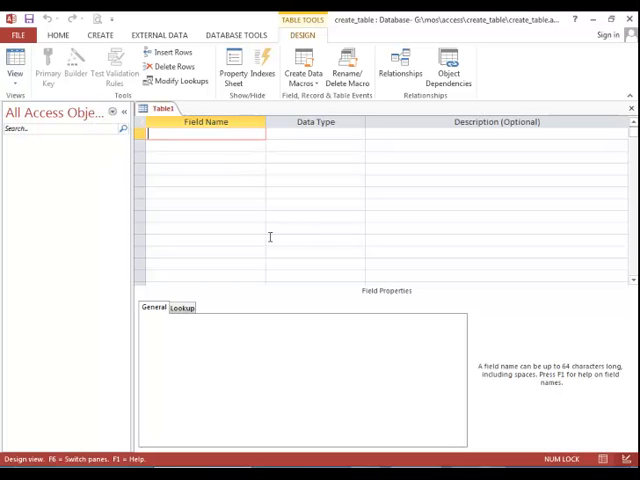
type("ARTIST_ID")
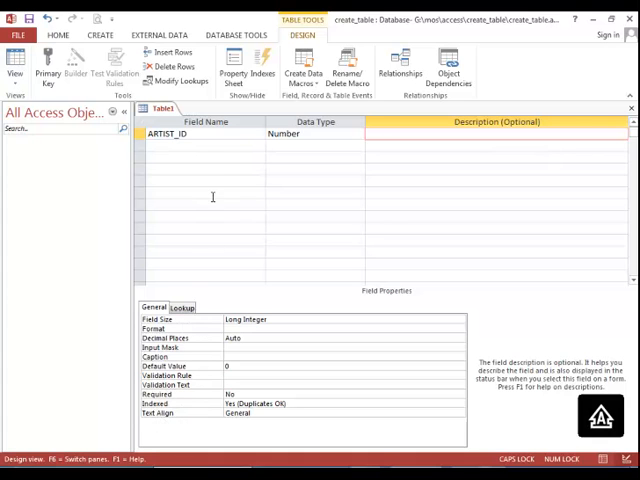
type("A")
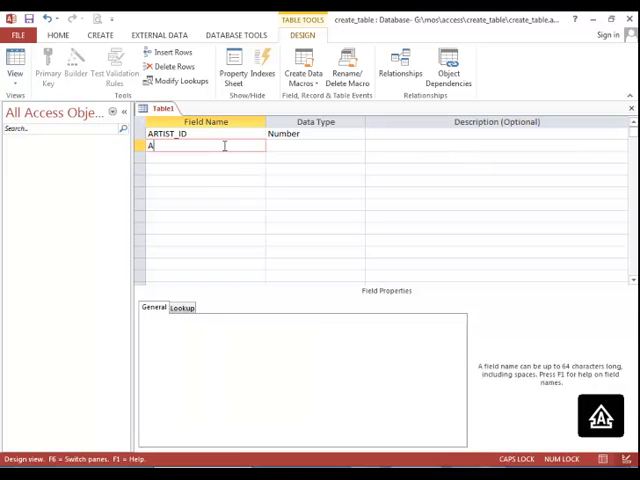
type("RTIST_NAME")
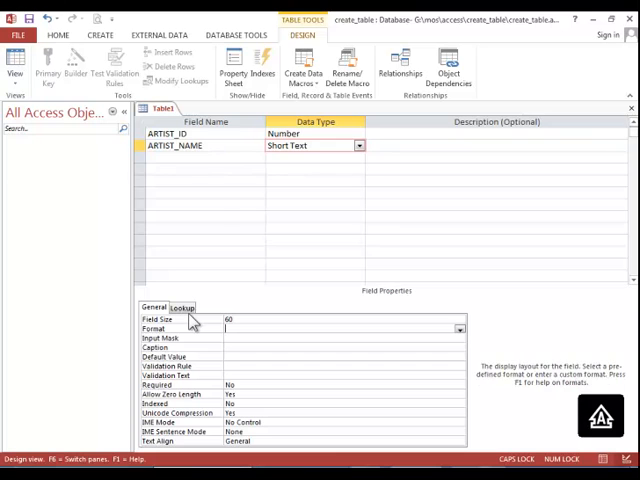
Make ARTIST_ID the primary key and save the table design.
left_click(180, 134)
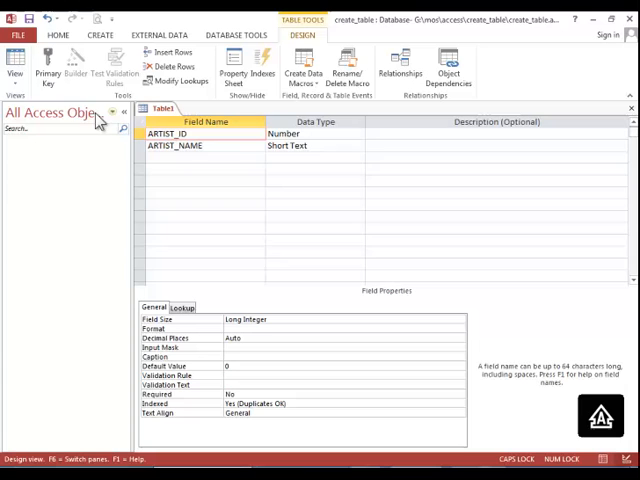
left_click(46, 68)
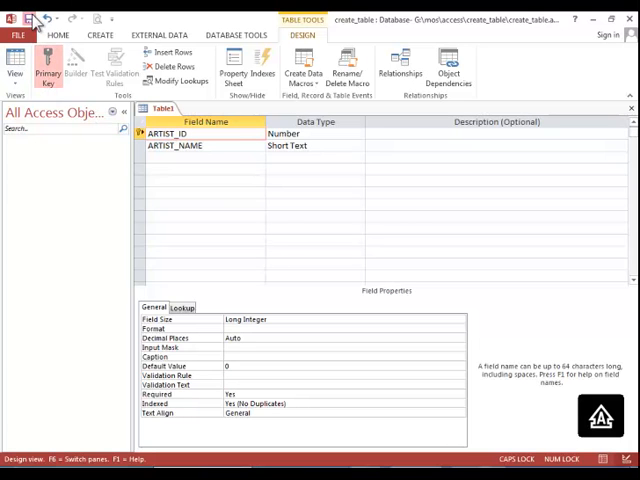
left_click(30, 18)
type("ARTIST")
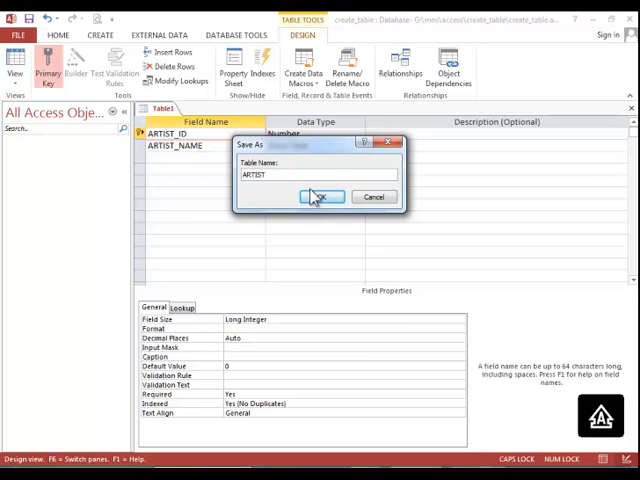
Confirm the name ARTIST in Save As and reopen the ARTIST table from the navigation pane.
left_click(320, 196)
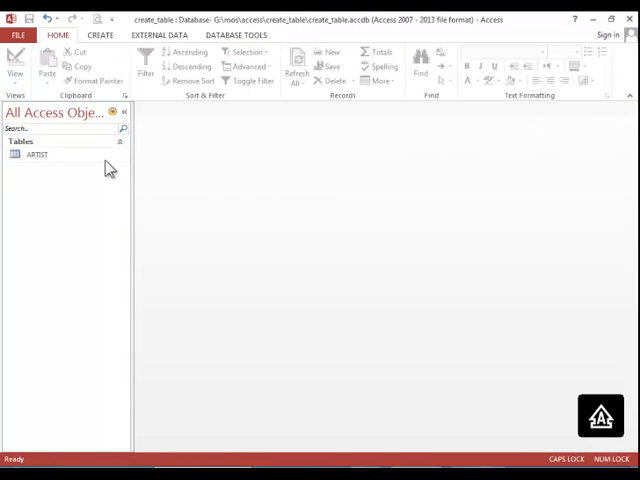
double_click(37, 155)
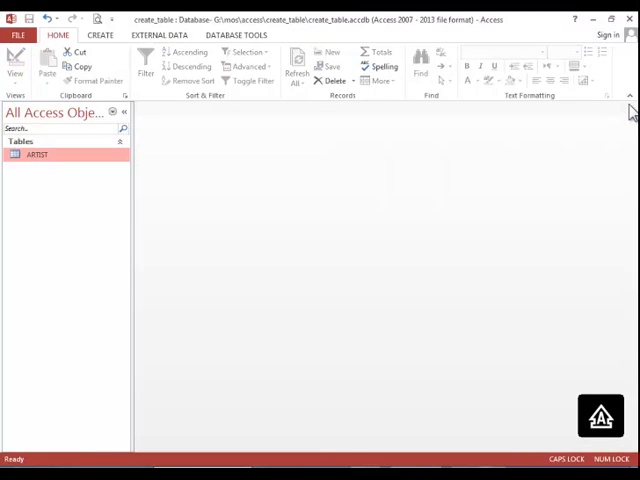
mouse_move(198, 143)
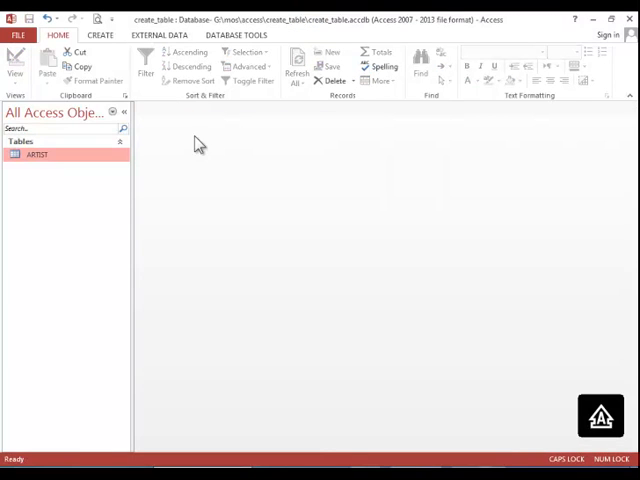
Start an Excel import from External Data and choose artists.xlsx as the source workbook.
left_click(157, 35)
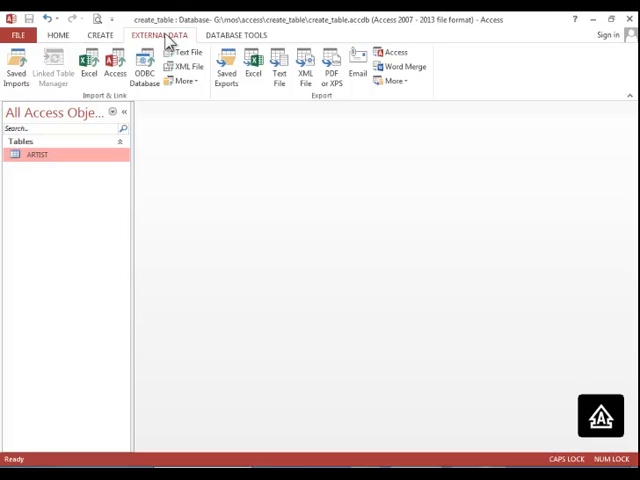
mouse_move(88, 65)
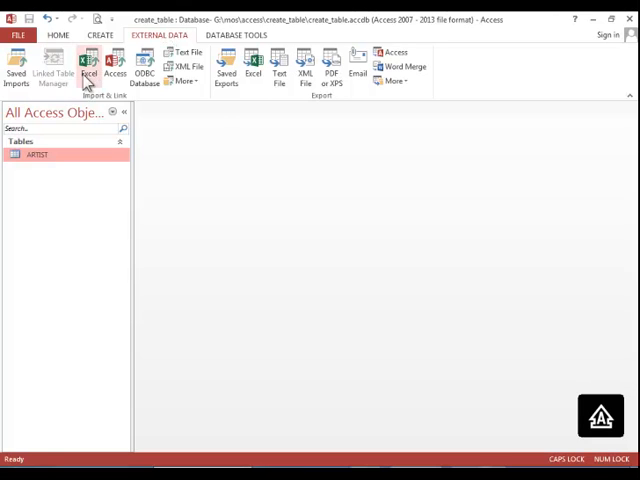
left_click(88, 65)
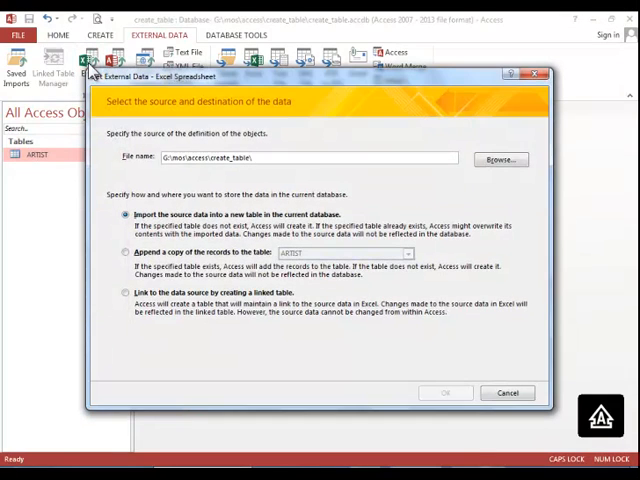
left_click(498, 160)
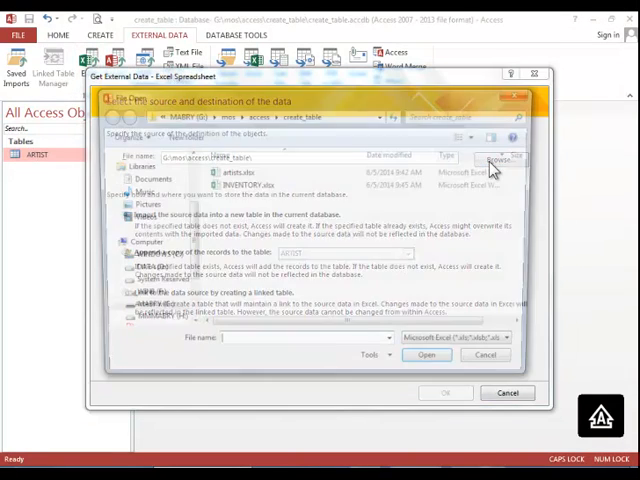
left_click(486, 157)
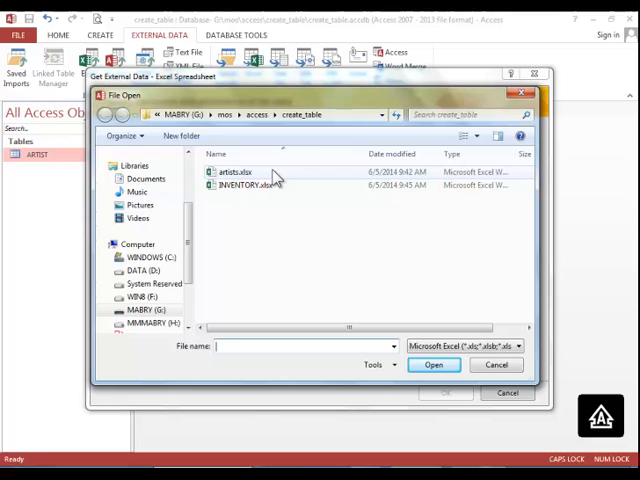
left_click(230, 171)
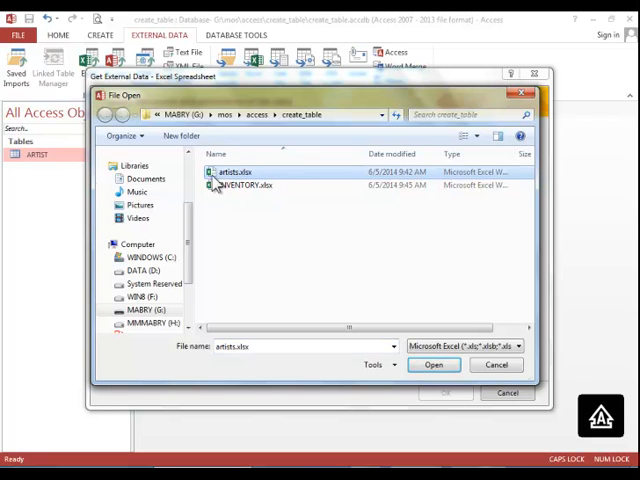
left_click(434, 364)
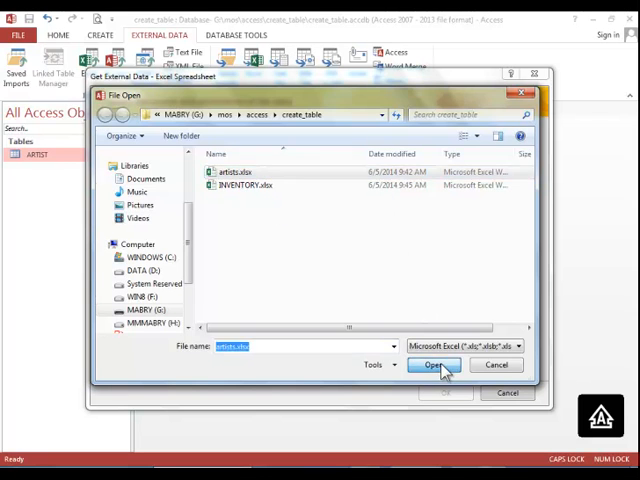
left_click(434, 364)
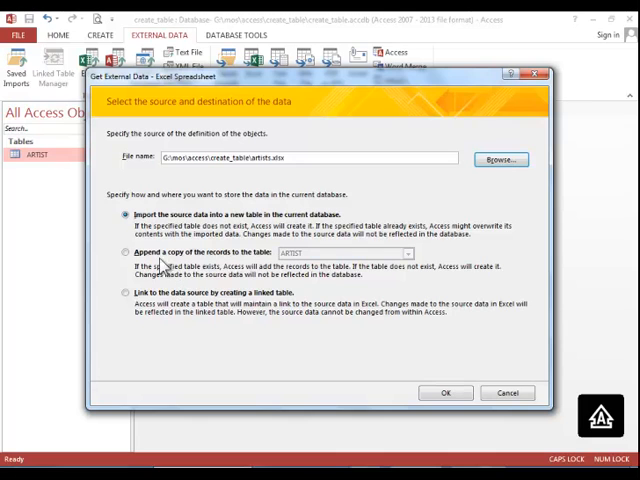
Append the artists.xlsx records to the existing ARTIST table and finish the wizard without saving steps.
left_click(126, 250)
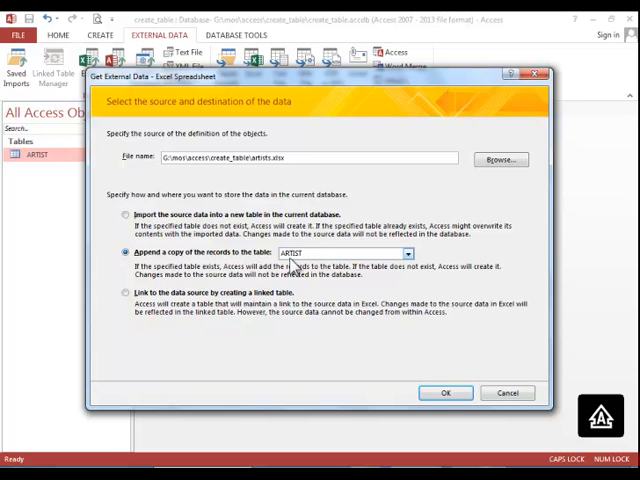
left_click(446, 392)
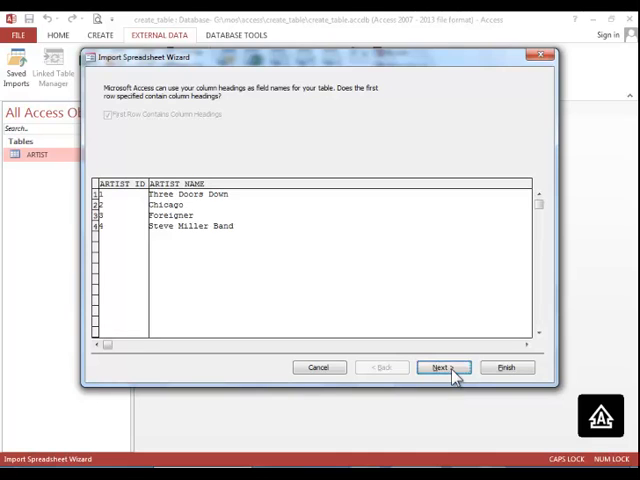
left_click(441, 367)
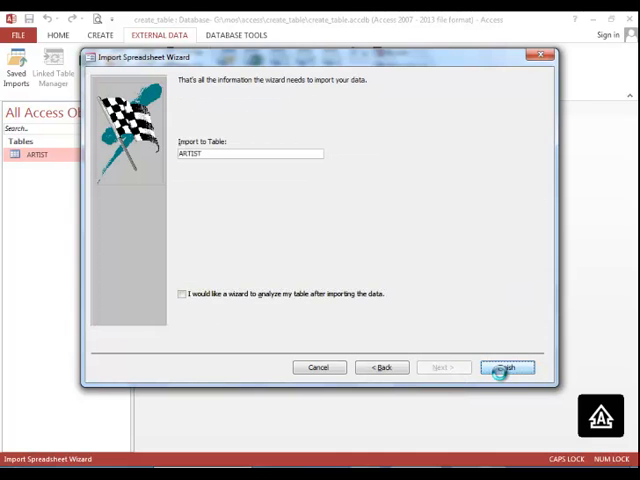
left_click(507, 367)
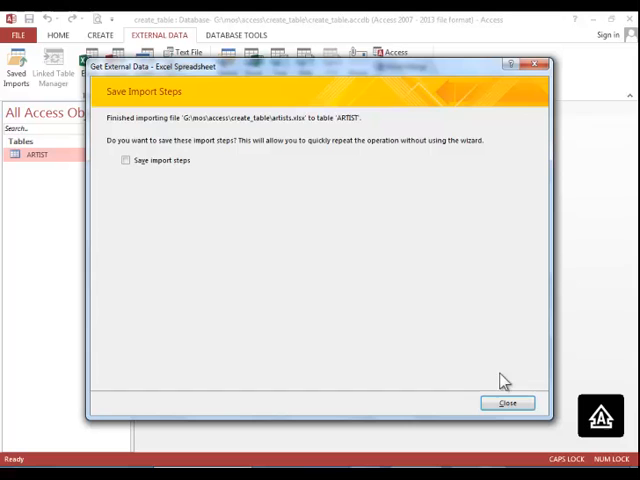
mouse_move(501, 369)
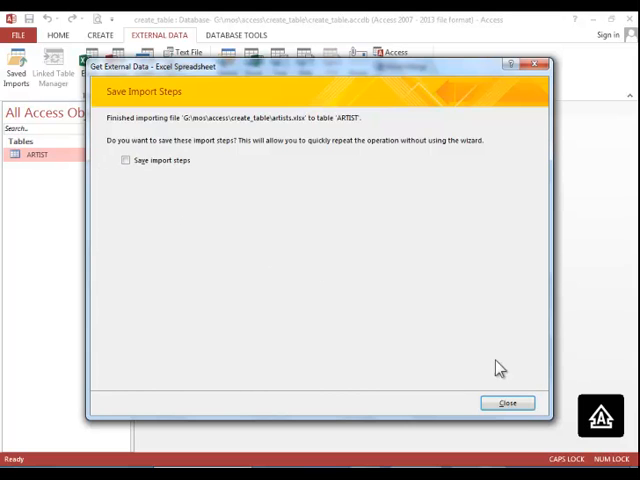
left_click(507, 403)
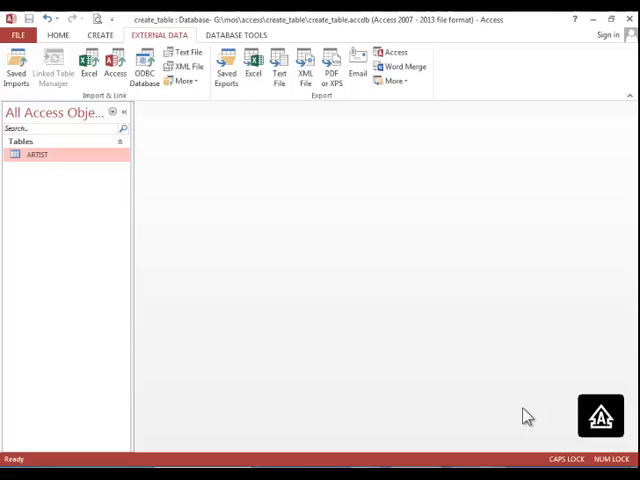
mouse_move(222, 258)
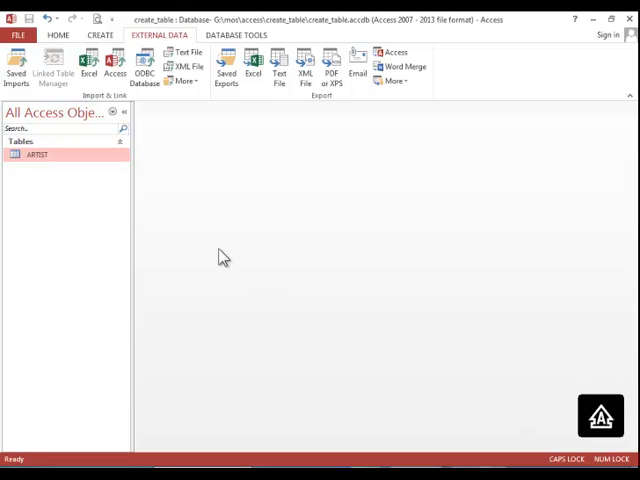
mouse_move(175, 42)
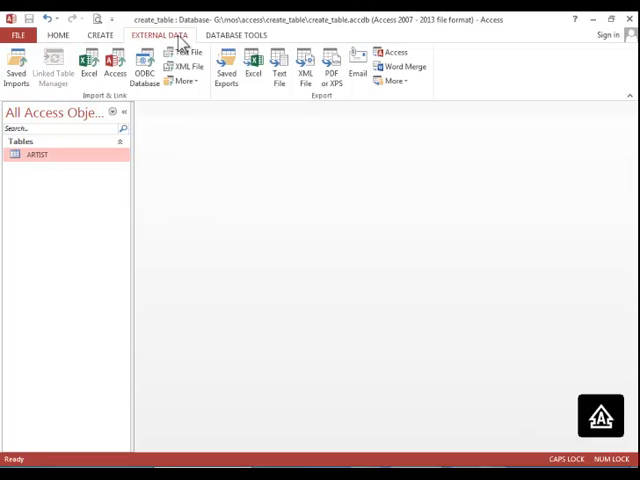
Start a text-file import and choose ALBUM.txt as the source file.
left_click(184, 57)
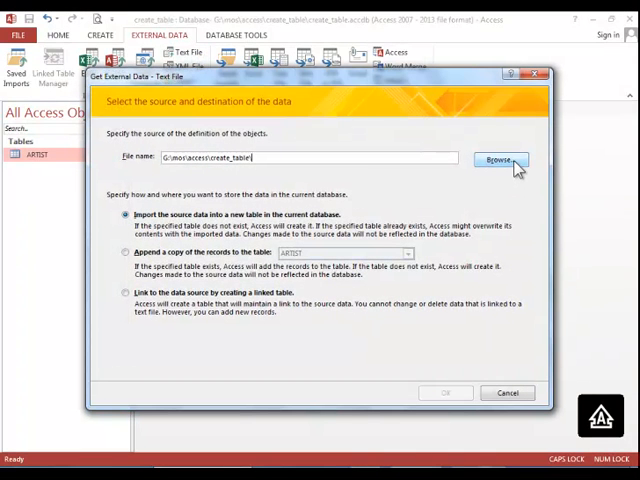
left_click(500, 160)
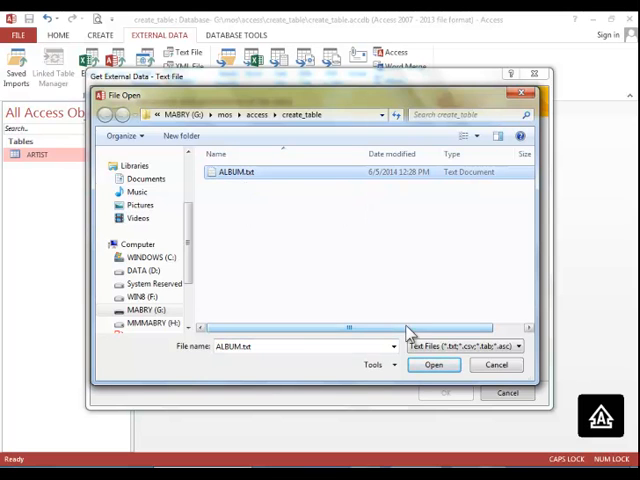
left_click(434, 364)
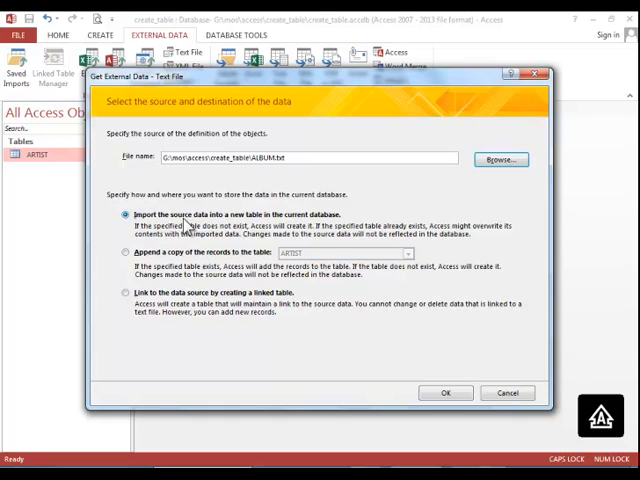
mouse_move(250, 225)
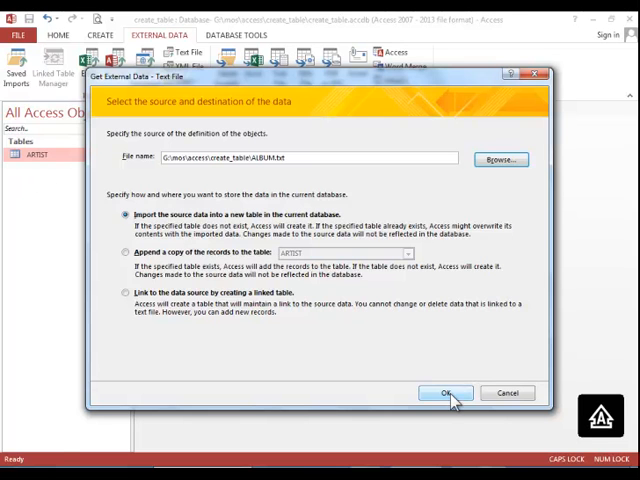
Run the delimited import wizard for ALBUM.txt, treating the first row as field names.
left_click(447, 392)
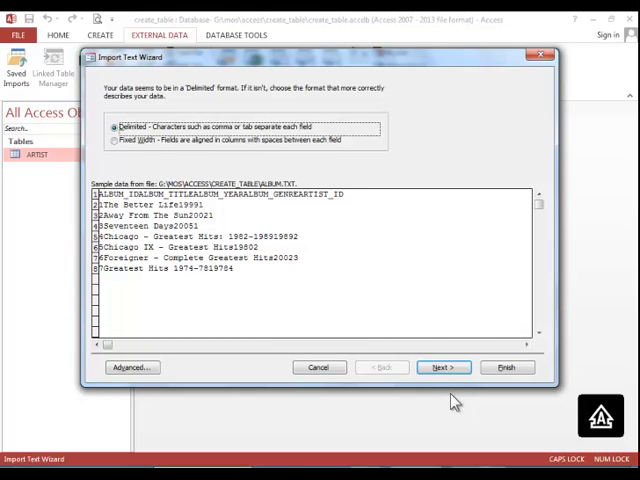
mouse_move(304, 293)
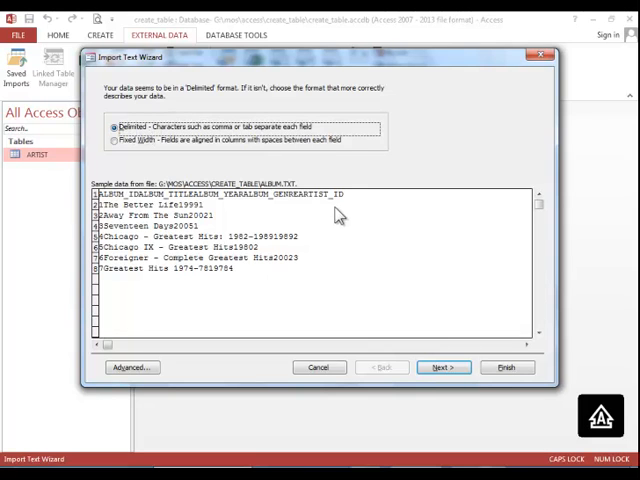
left_click(440, 367)
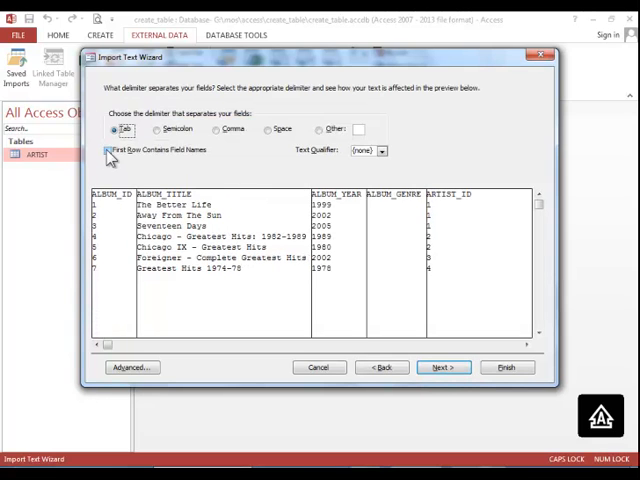
left_click(108, 150)
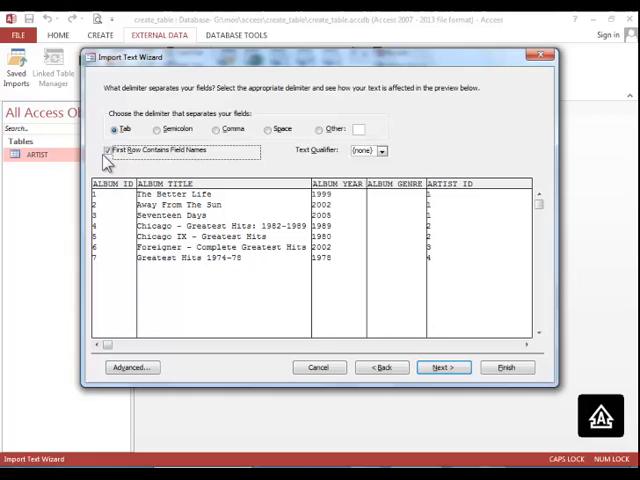
mouse_move(392, 322)
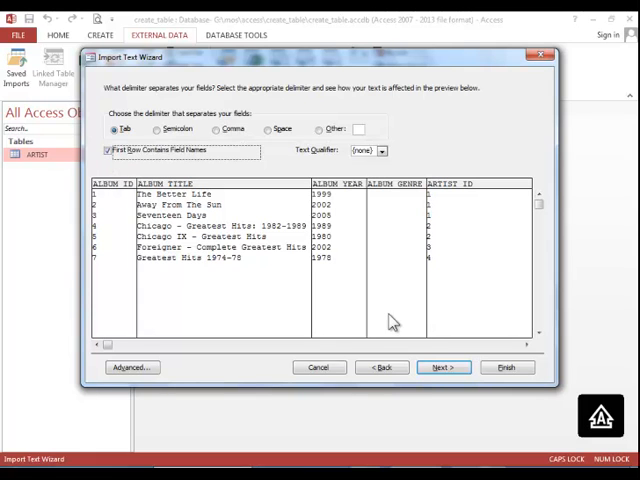
left_click(441, 367)
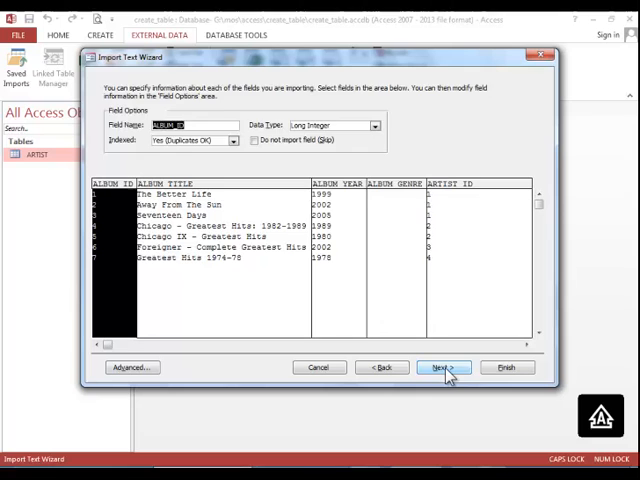
left_click(442, 367)
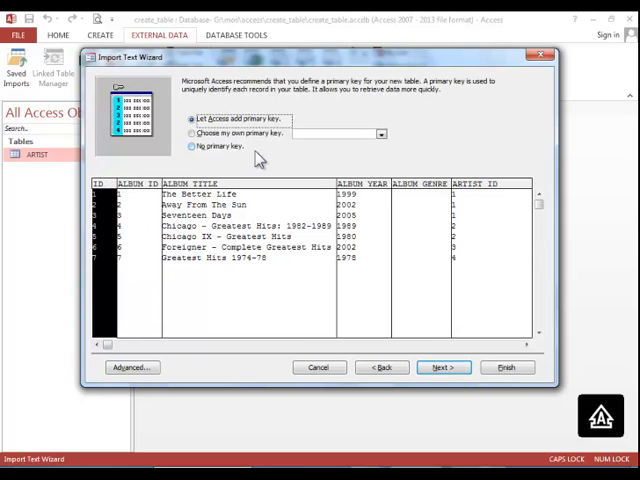
Choose ALBUM_ID as the primary key and finish importing into a new ALBUM table.
left_click(191, 146)
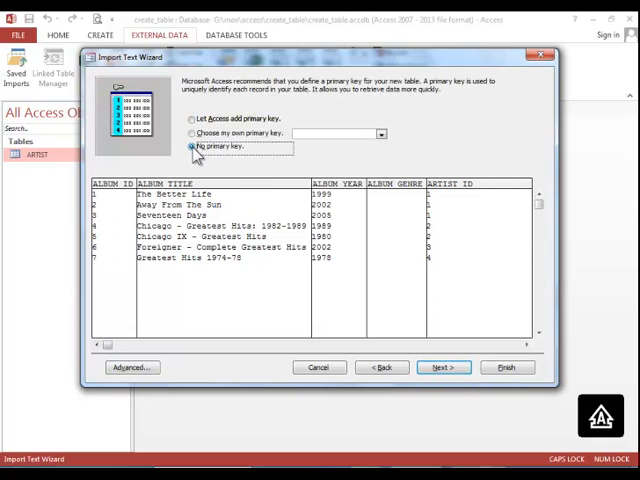
left_click(192, 133)
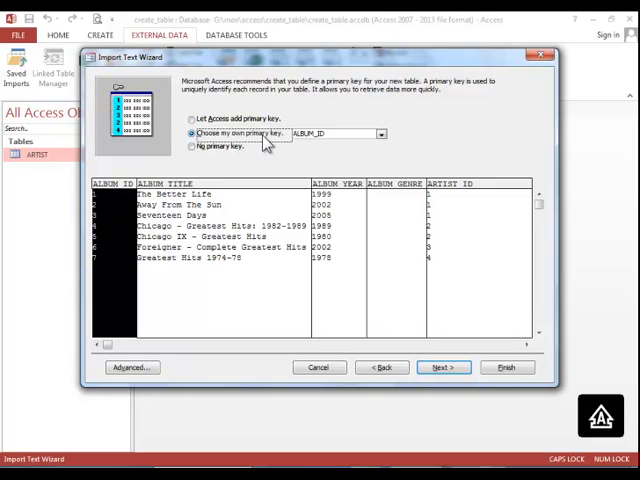
mouse_move(122, 190)
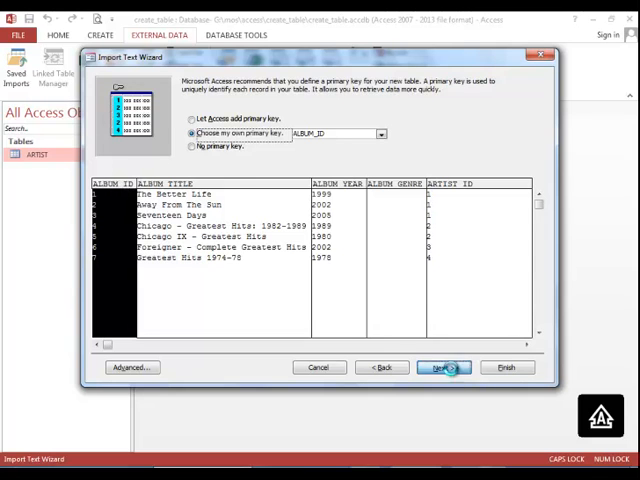
left_click(441, 367)
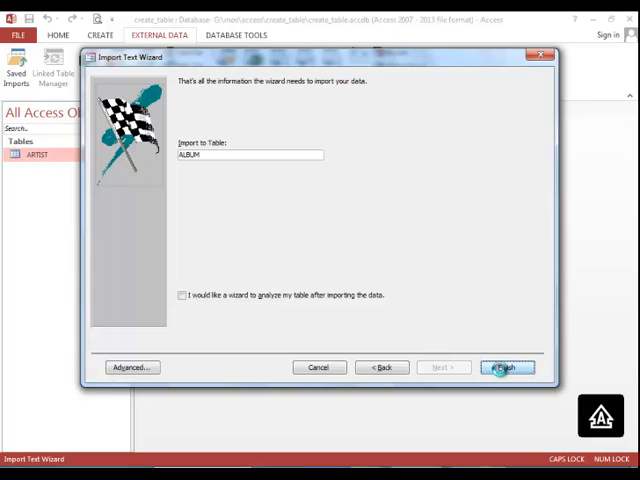
left_click(508, 367)
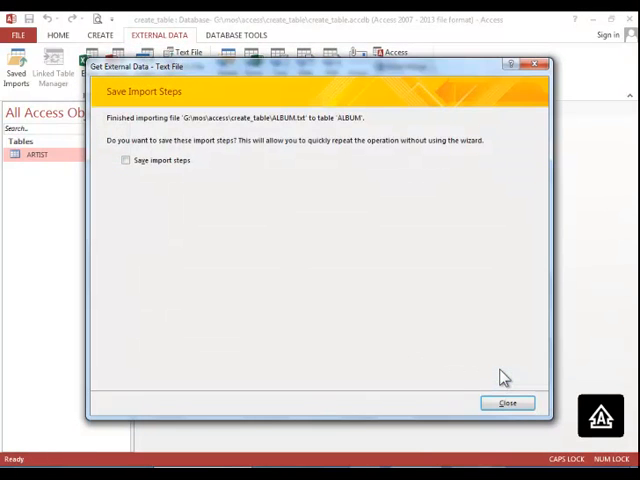
left_click(507, 403)
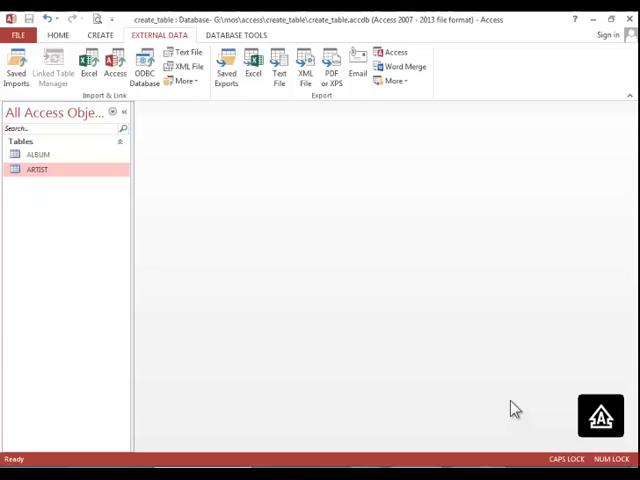
mouse_move(115, 62)
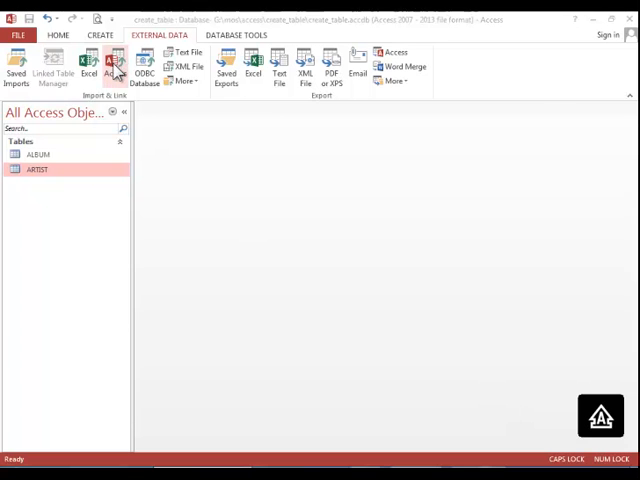
Start an Access import and choose tables.accdb as the source database.
left_click(112, 65)
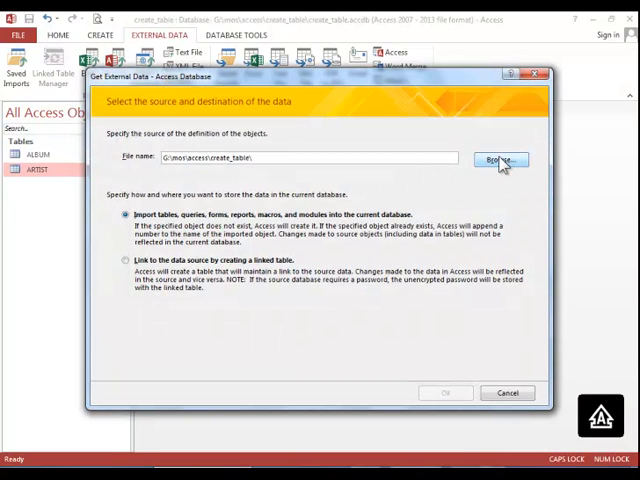
left_click(500, 160)
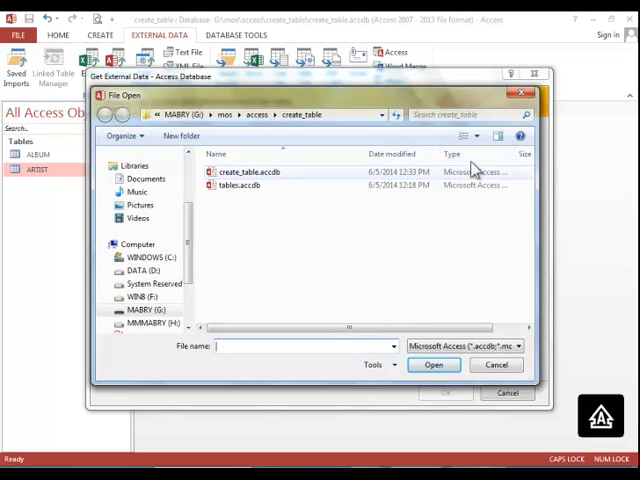
left_click(240, 185)
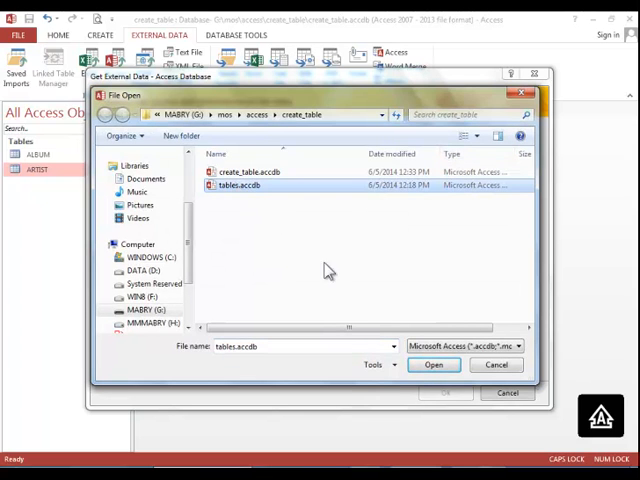
left_click(434, 364)
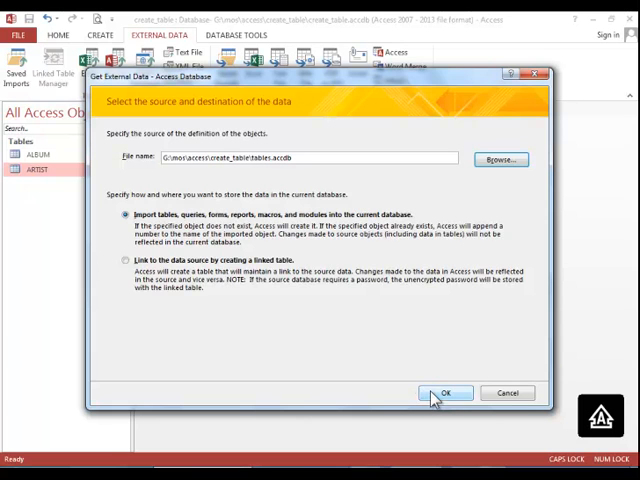
Import the SONG table from tables.accdb and dismiss the import summary.
left_click(446, 392)
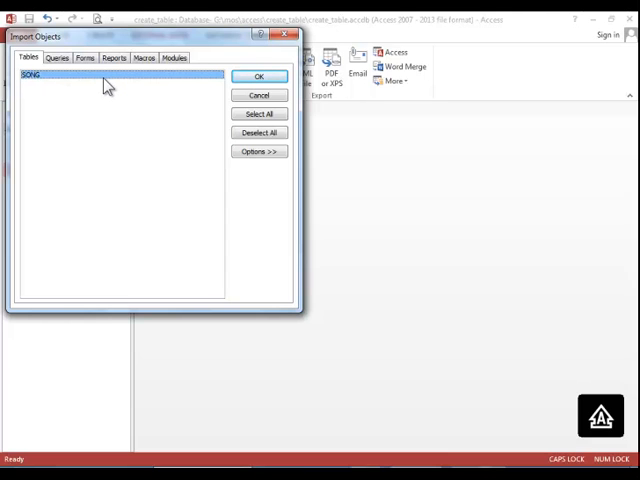
left_click(258, 76)
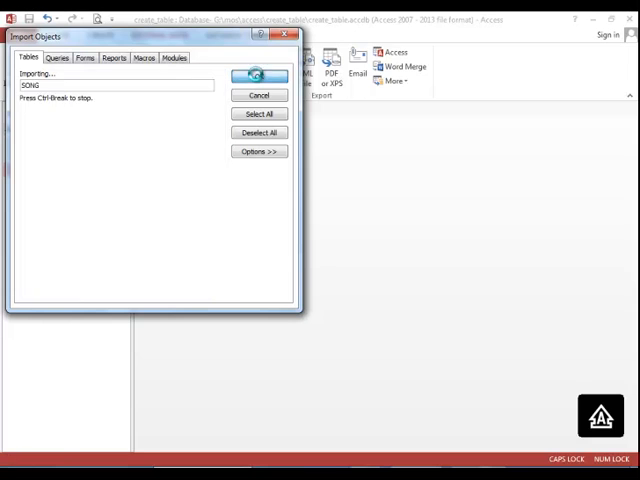
left_click(258, 76)
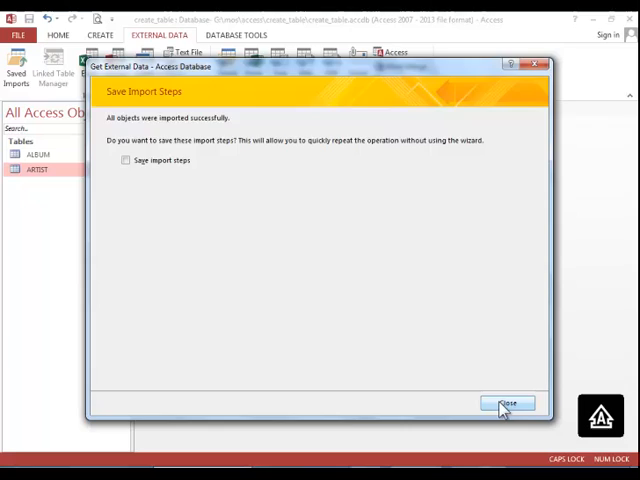
left_click(505, 403)
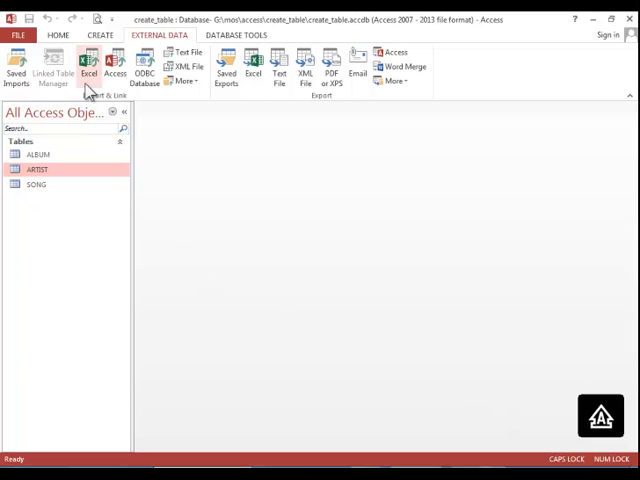
Start an Excel import and choose INVENTORY.xlsx as the data source.
left_click(88, 65)
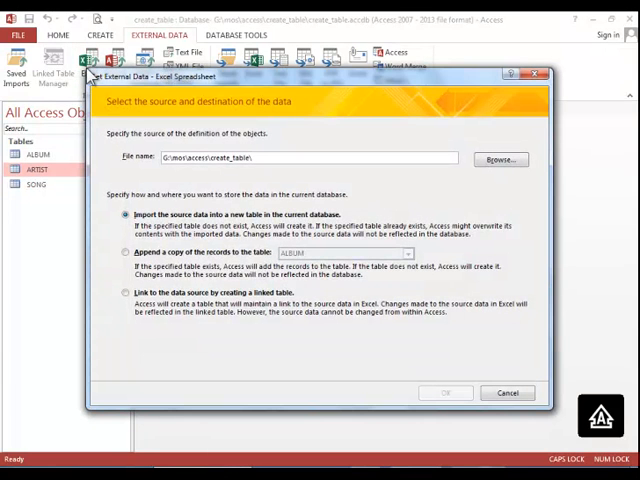
left_click(500, 160)
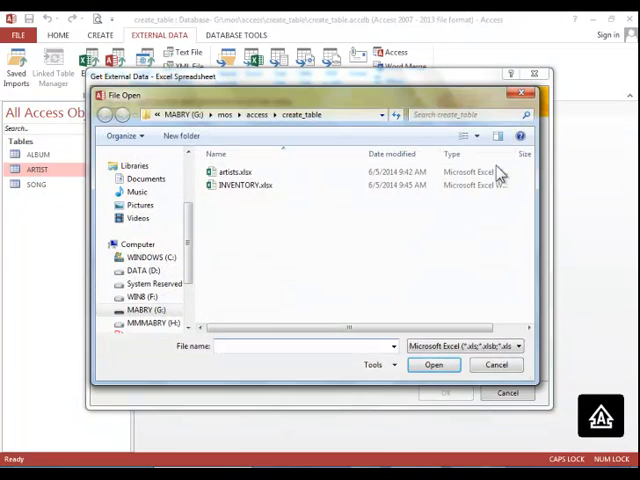
left_click(246, 185)
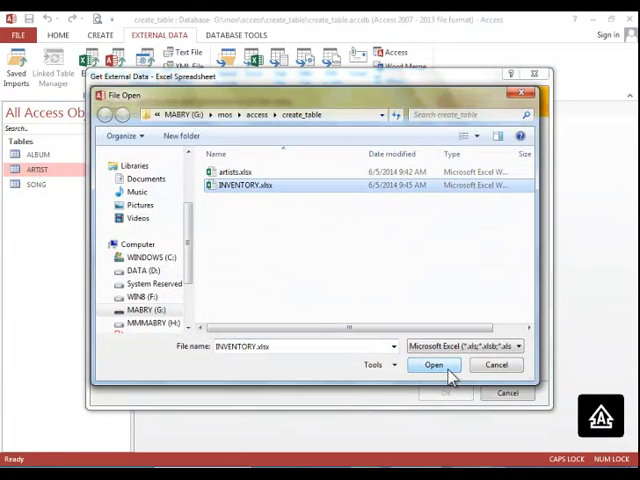
left_click(433, 364)
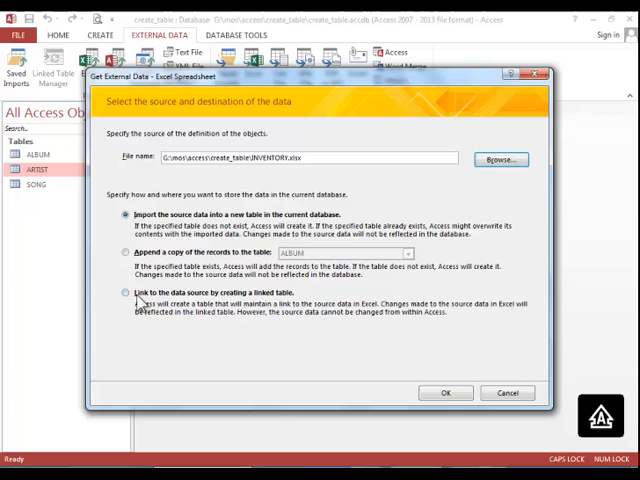
Link INVENTORY.xlsx as a linked INVENTORY table instead of importing it, and finish.
left_click(126, 292)
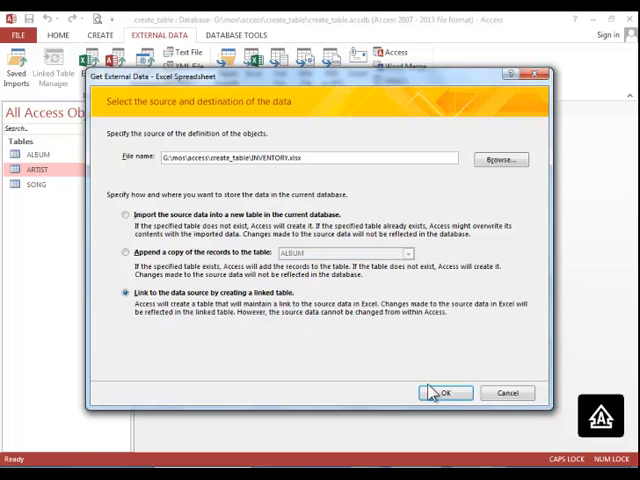
left_click(446, 392)
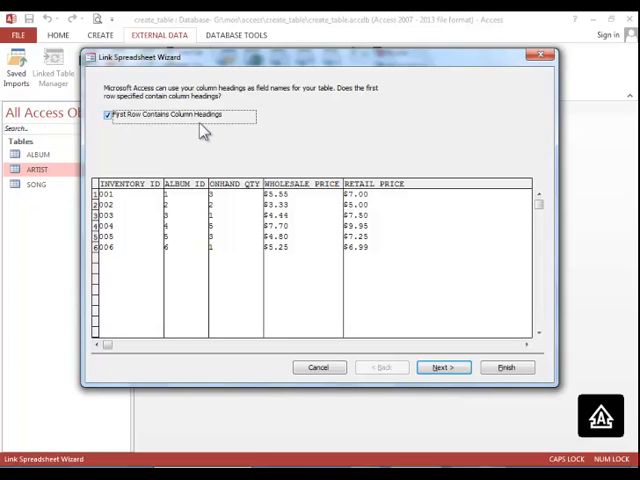
mouse_move(245, 185)
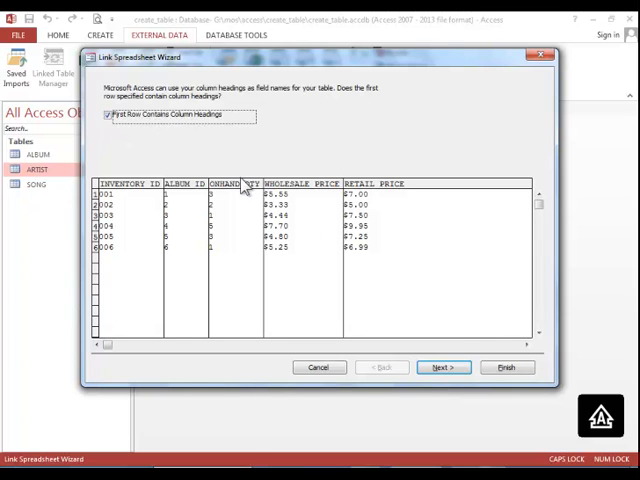
left_click(442, 367)
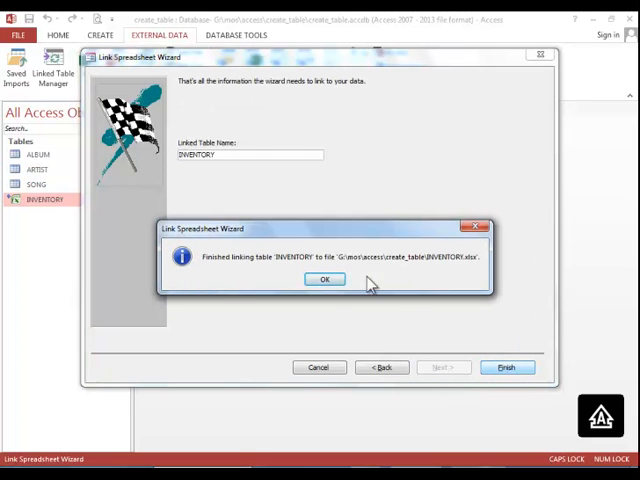
left_click(325, 278)
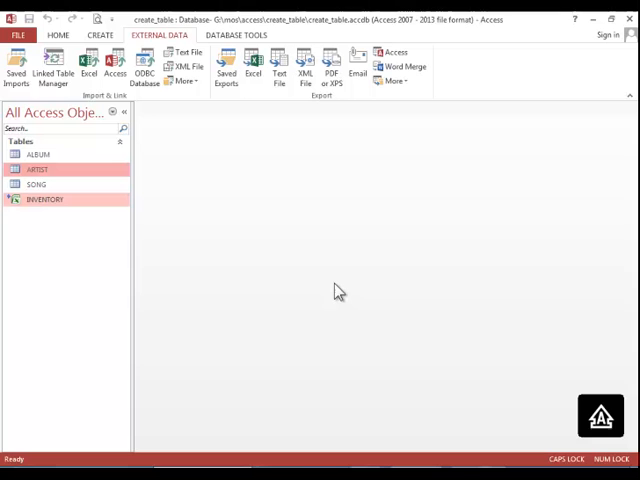
mouse_move(262, 225)
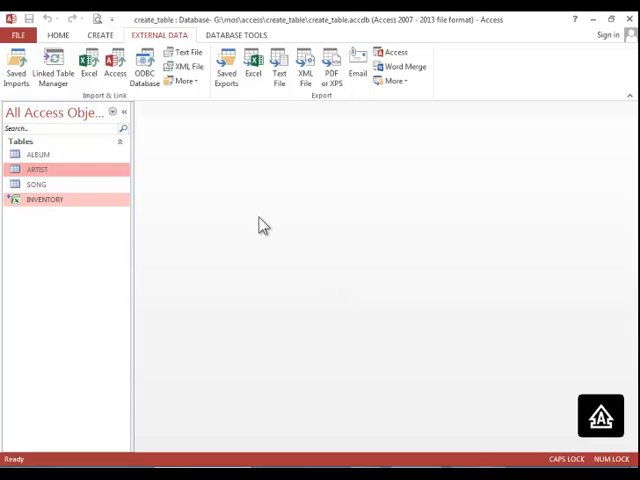
Close create_table and start a new blank desktop database from File > New.
left_click(20, 35)
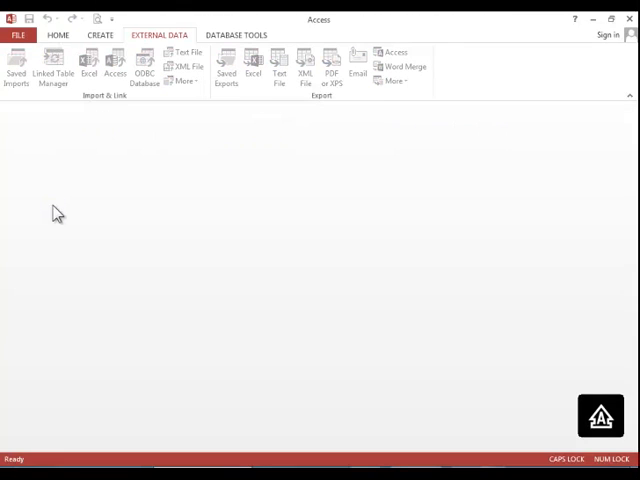
left_click(18, 35)
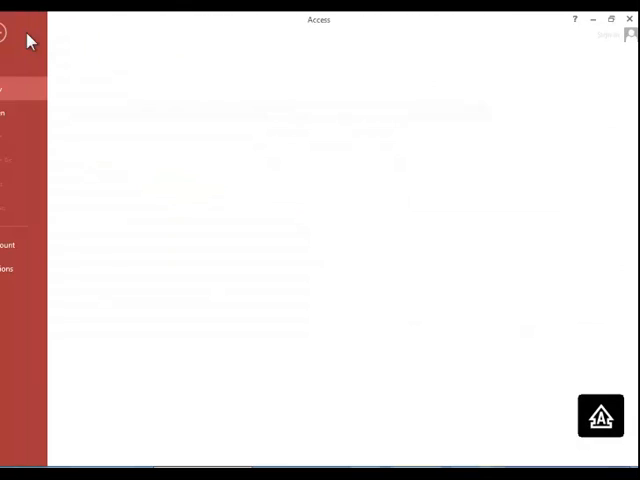
left_click(23, 88)
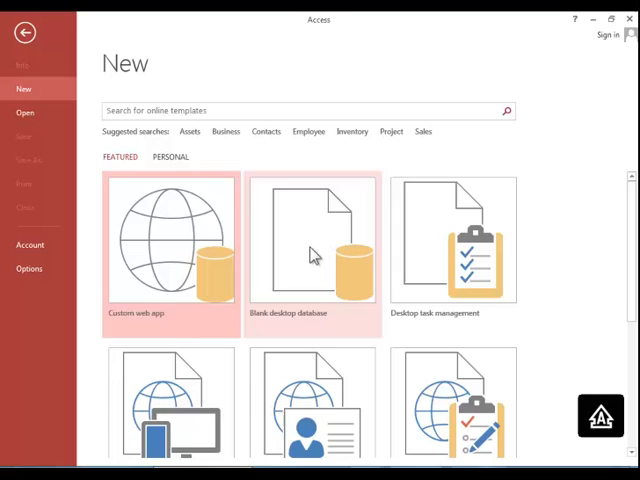
left_click(312, 240)
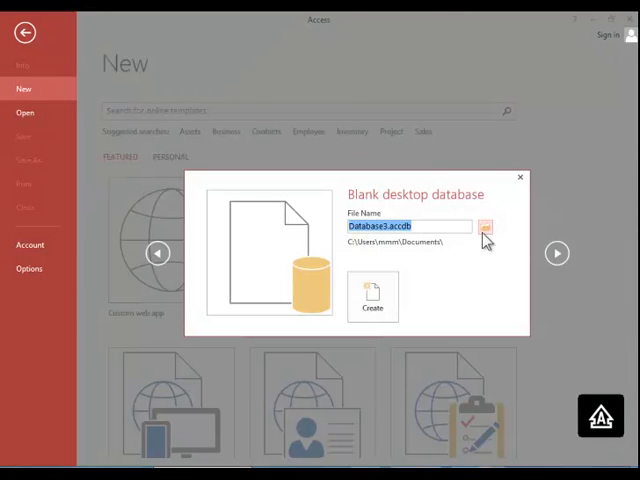
Save the new database as app_parts in the create_table folder and create it.
left_click(485, 228)
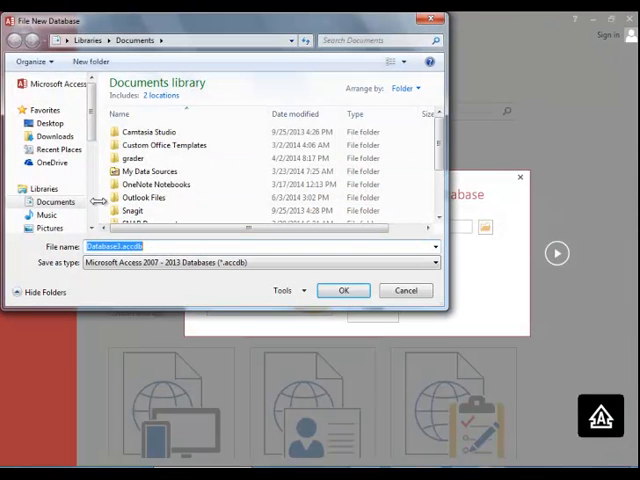
left_click(50, 196)
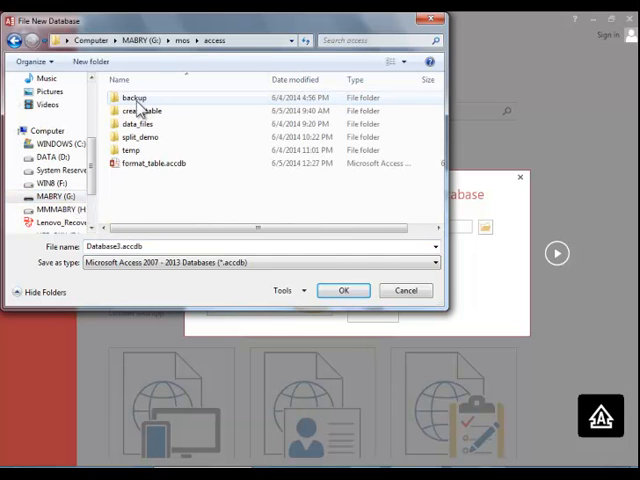
double_click(142, 110)
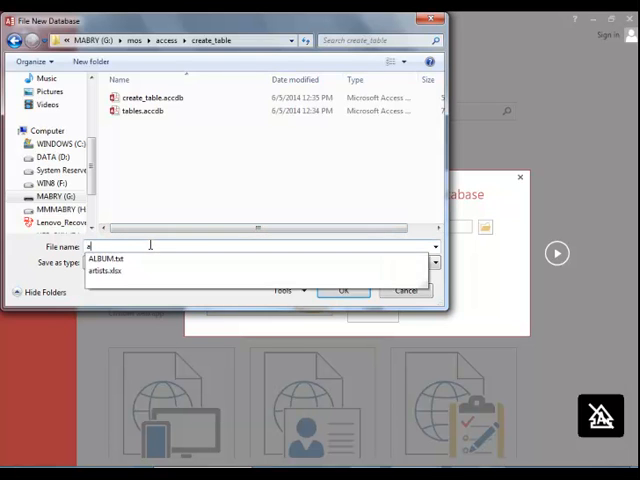
type("app_parts")
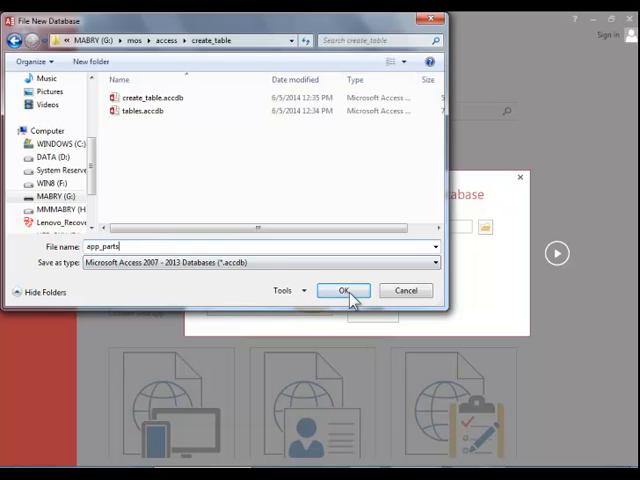
left_click(343, 290)
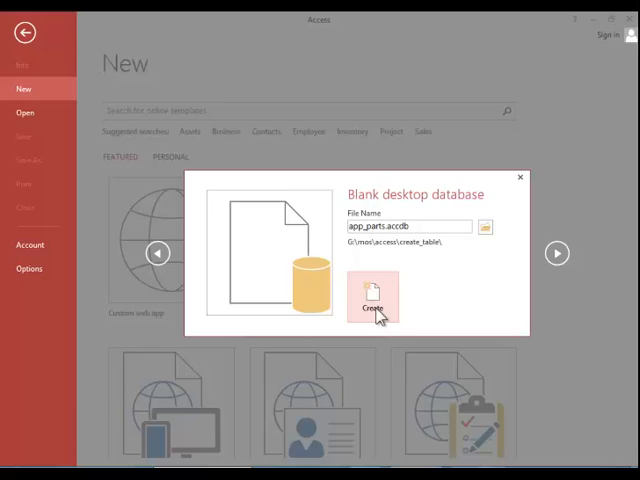
left_click(373, 300)
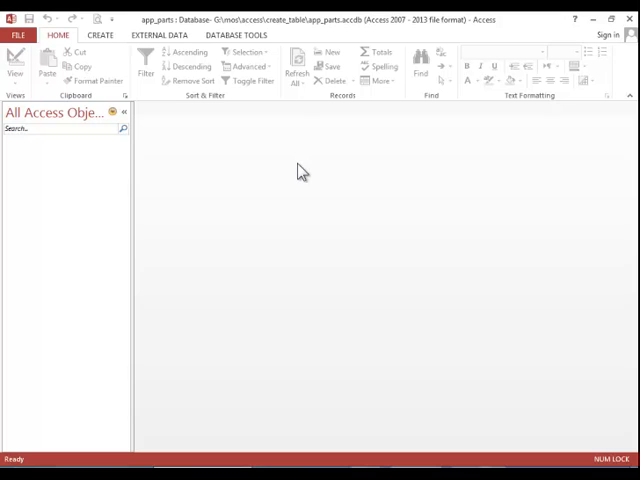
mouse_move(223, 159)
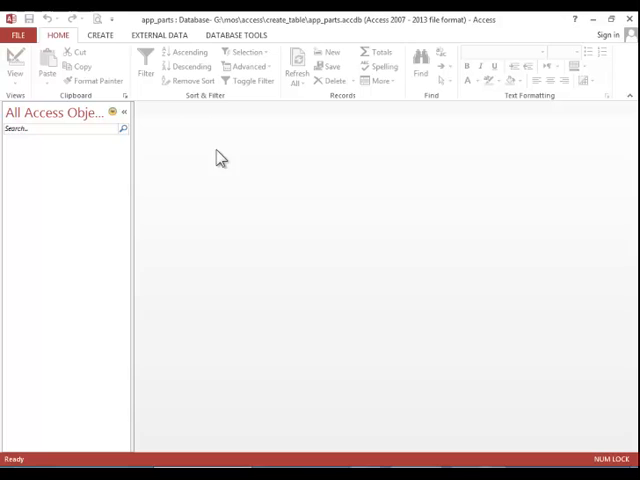
Add the Contacts quick-start application part to app_parts and enable the database content.
left_click(100, 35)
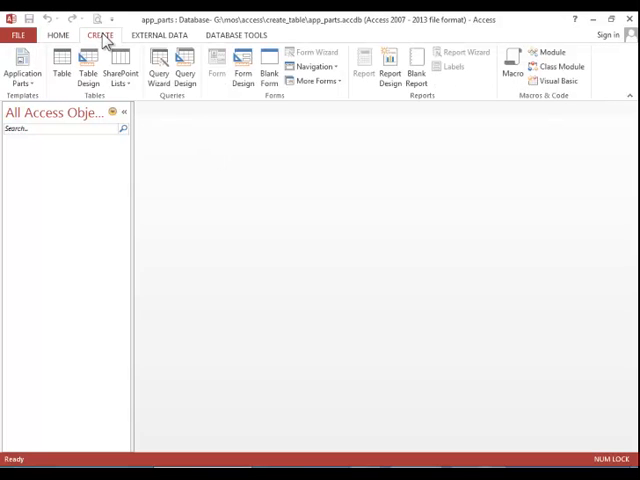
left_click(23, 65)
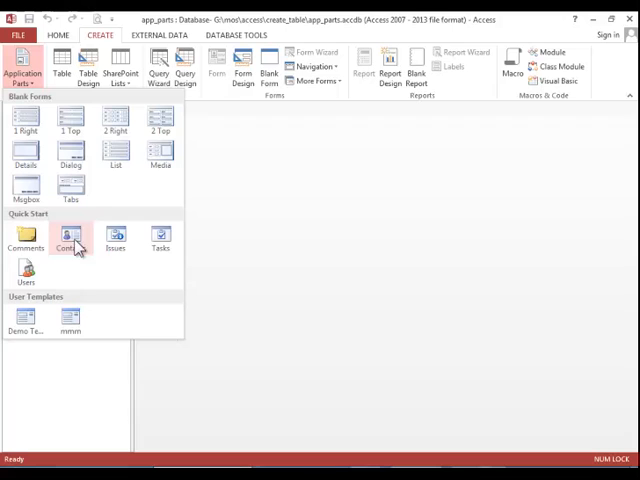
left_click(70, 240)
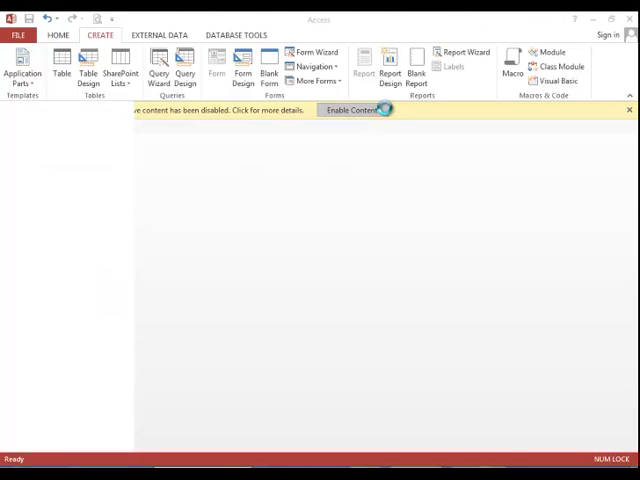
left_click(355, 110)
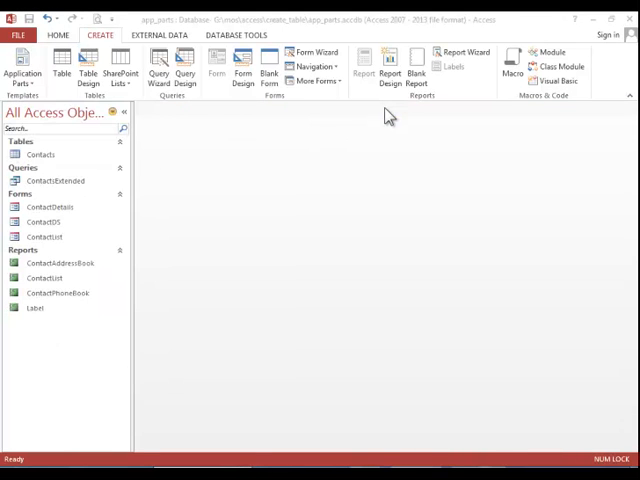